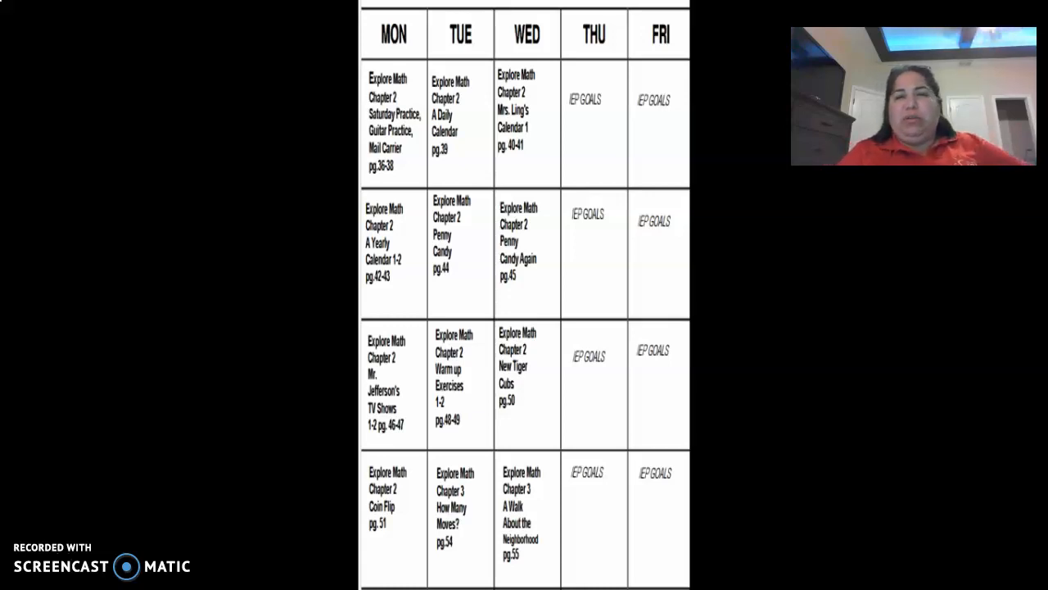
# Step: Advance the slide show from the weekly math schedule to the 'Mrs. Ling's Calendar 1' worksheet slide
pyautogui.click(216, 421)
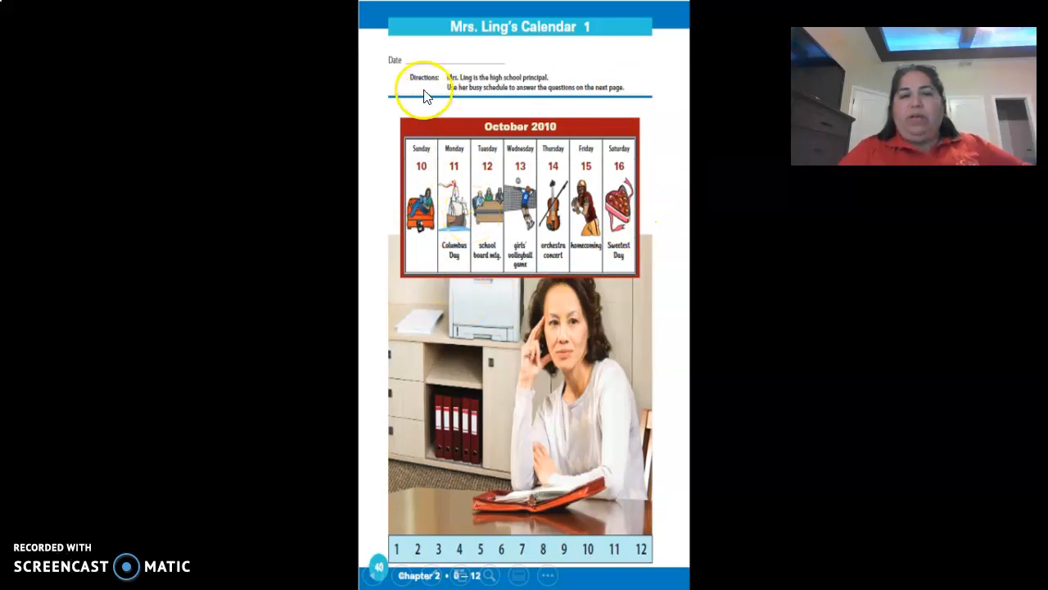
pyautogui.moveTo(471, 78)
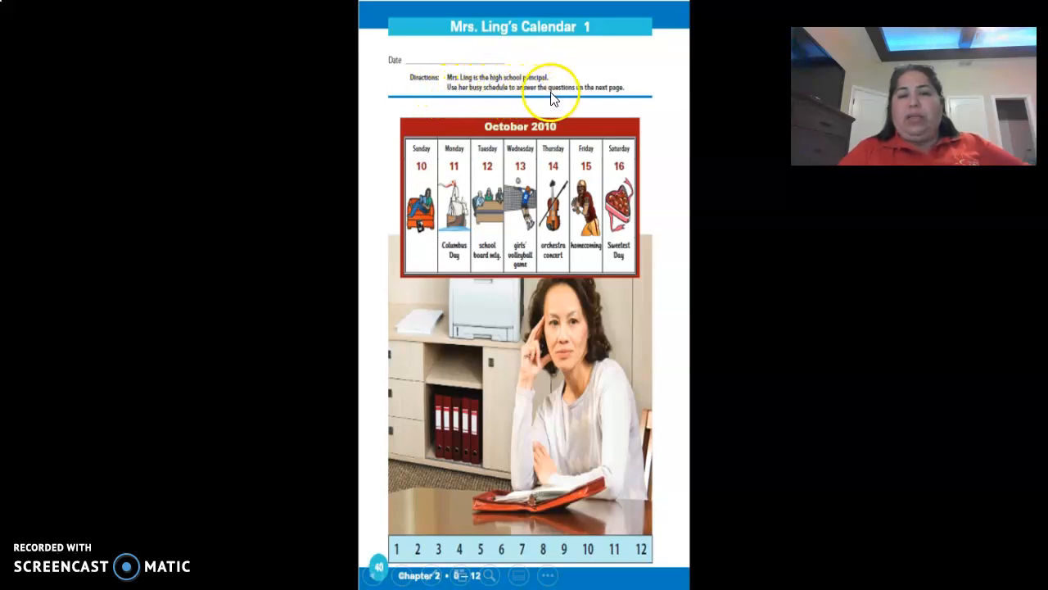
pyautogui.moveTo(516, 69)
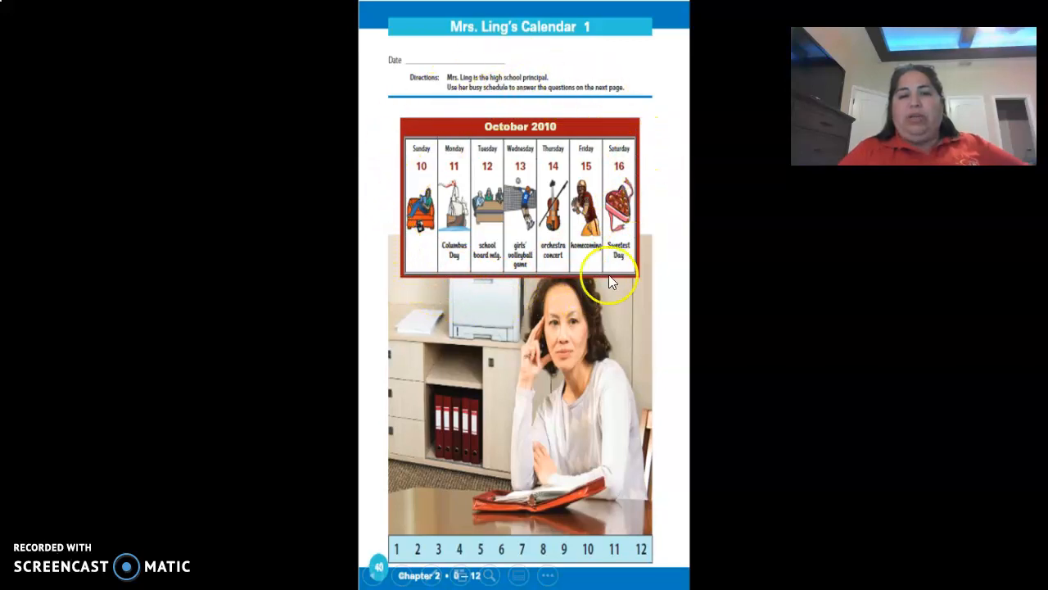
pyautogui.moveTo(589, 336)
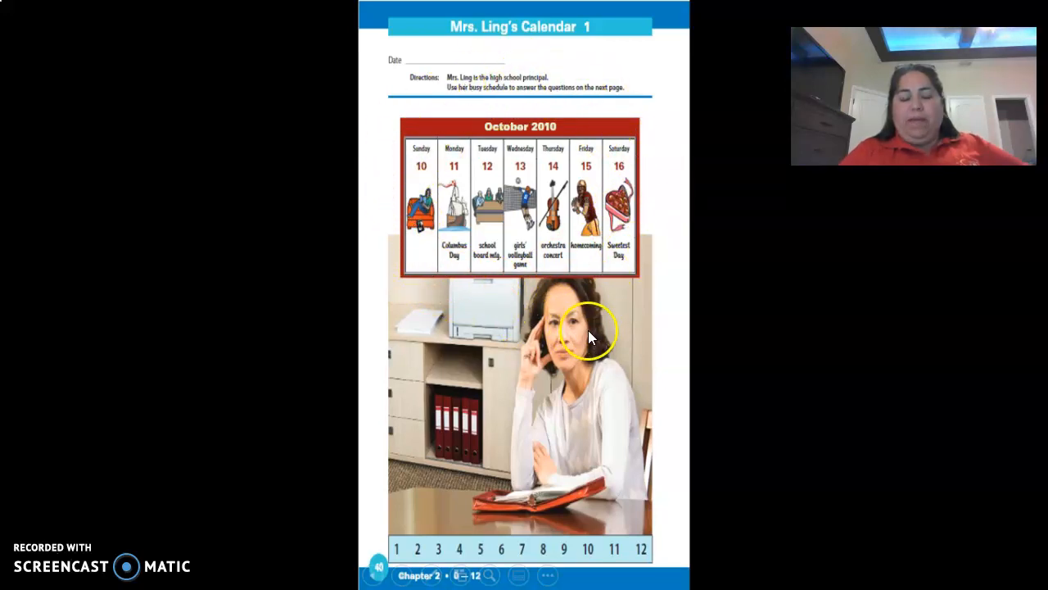
# Step: Advance to the 'Mrs. Ling's Calendar 2' worksheet slide and choose an option from the slide show context menu
pyautogui.click(401, 576)
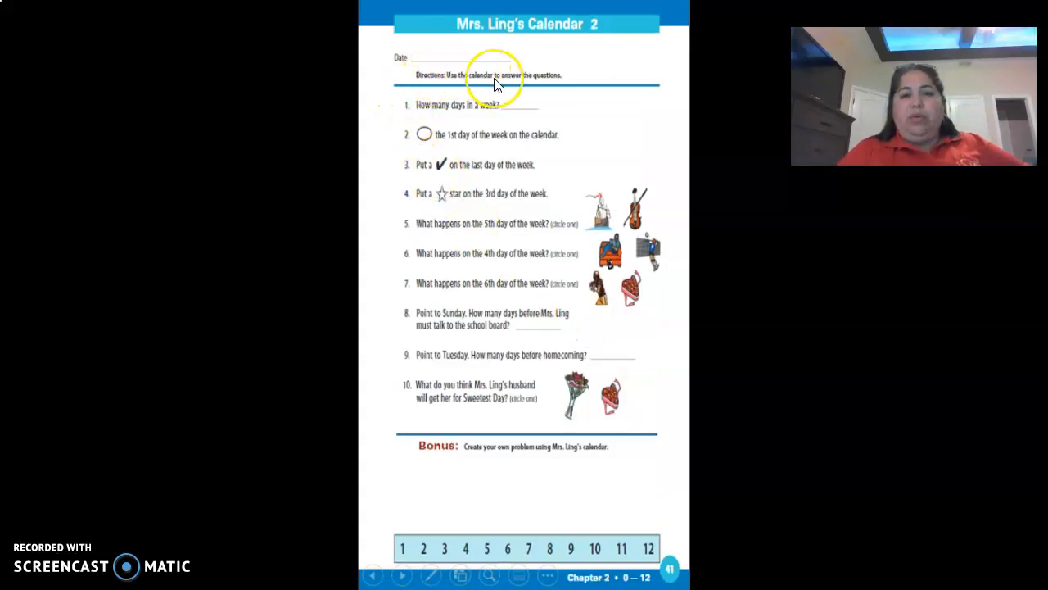
pyautogui.moveTo(459, 129)
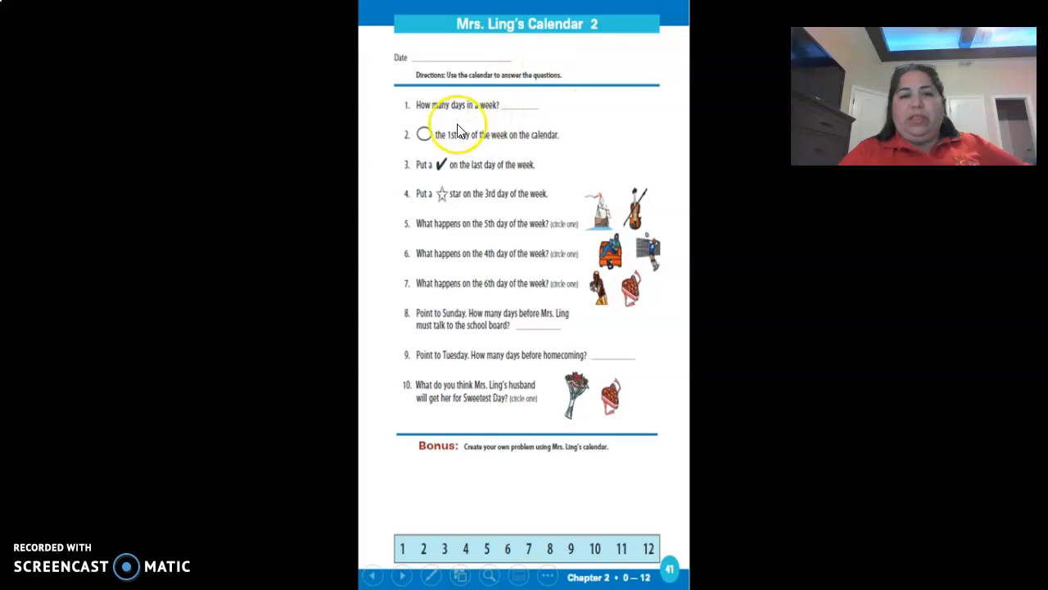
pyautogui.moveTo(553, 85)
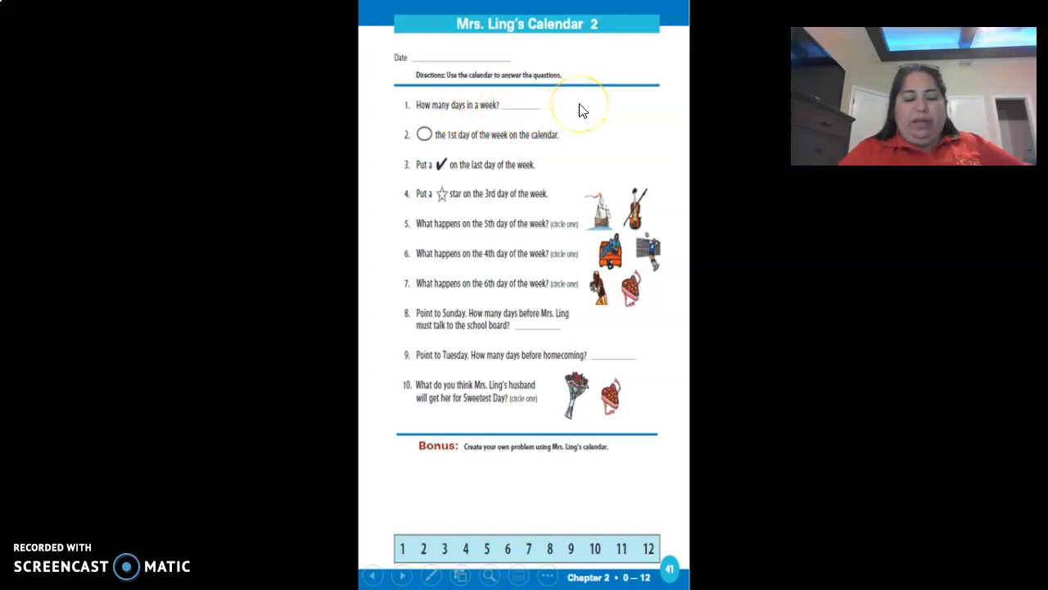
pyautogui.rightClick(582, 111)
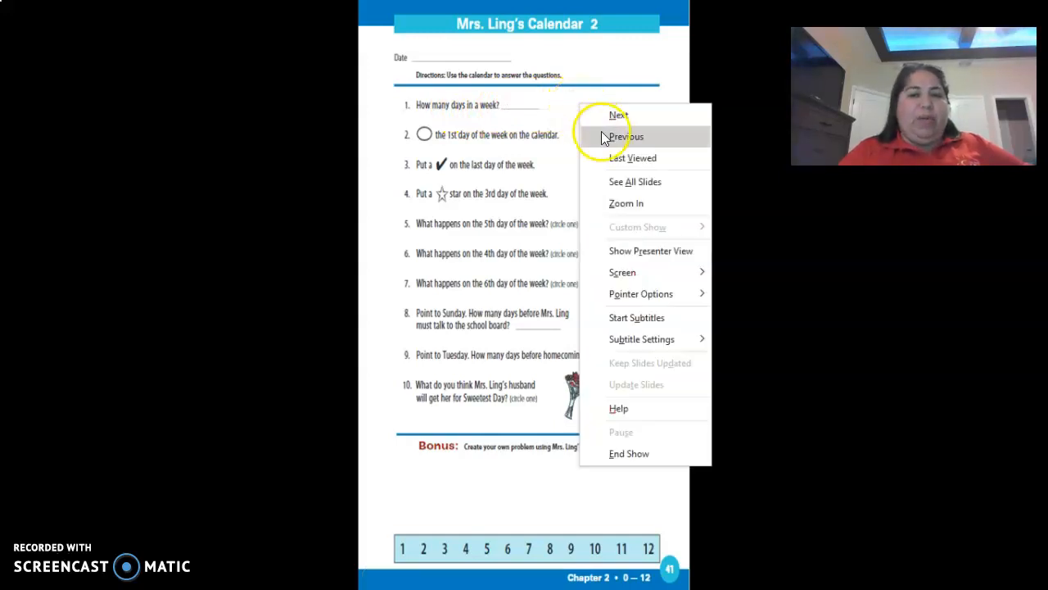
pyautogui.click(626, 136)
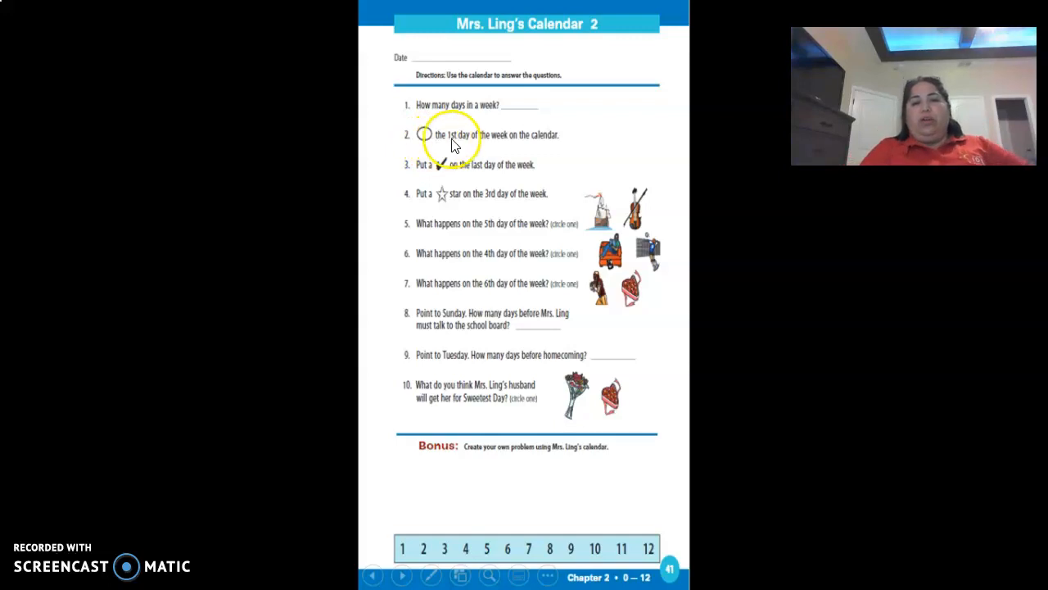
pyautogui.moveTo(491, 147)
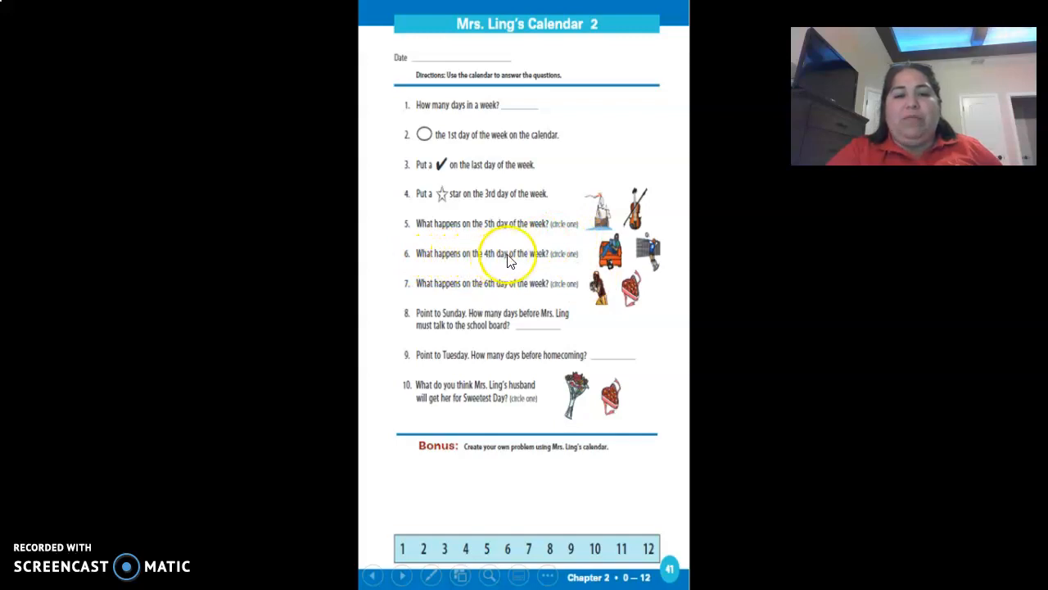
pyautogui.moveTo(593, 254)
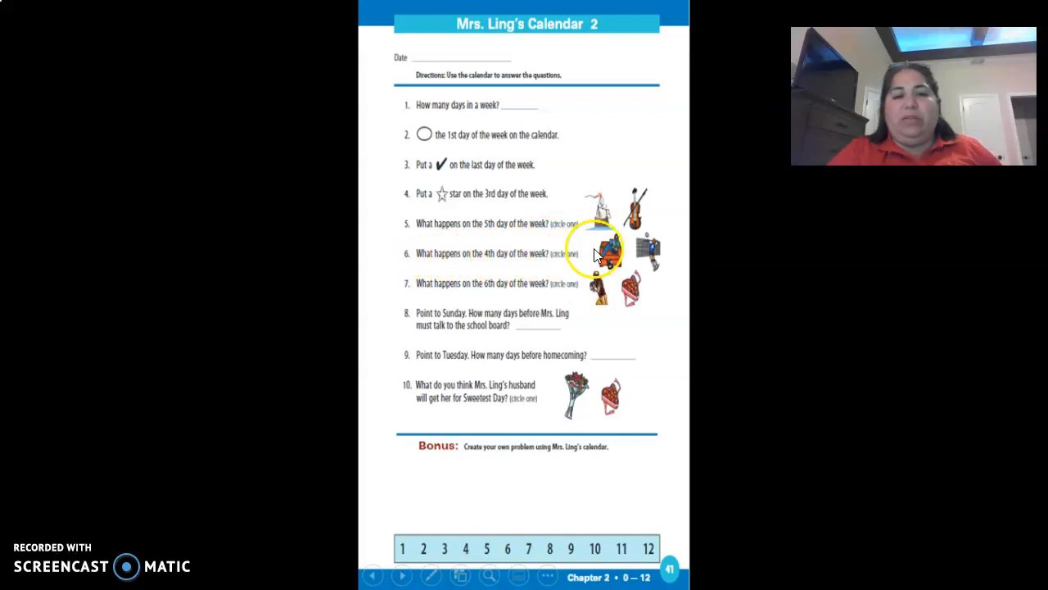
pyautogui.moveTo(631, 258)
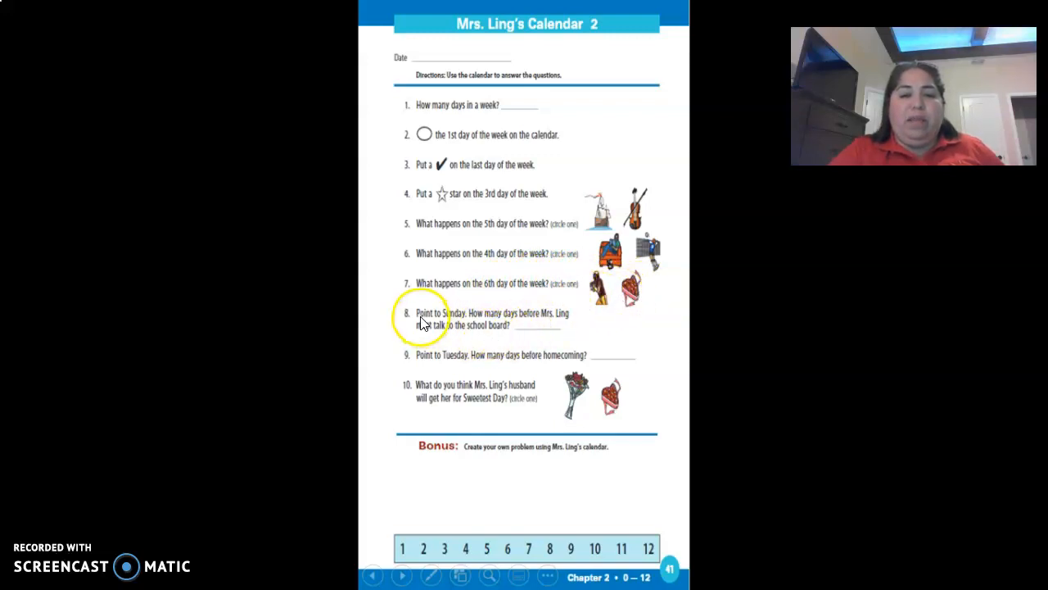
pyautogui.moveTo(524, 319)
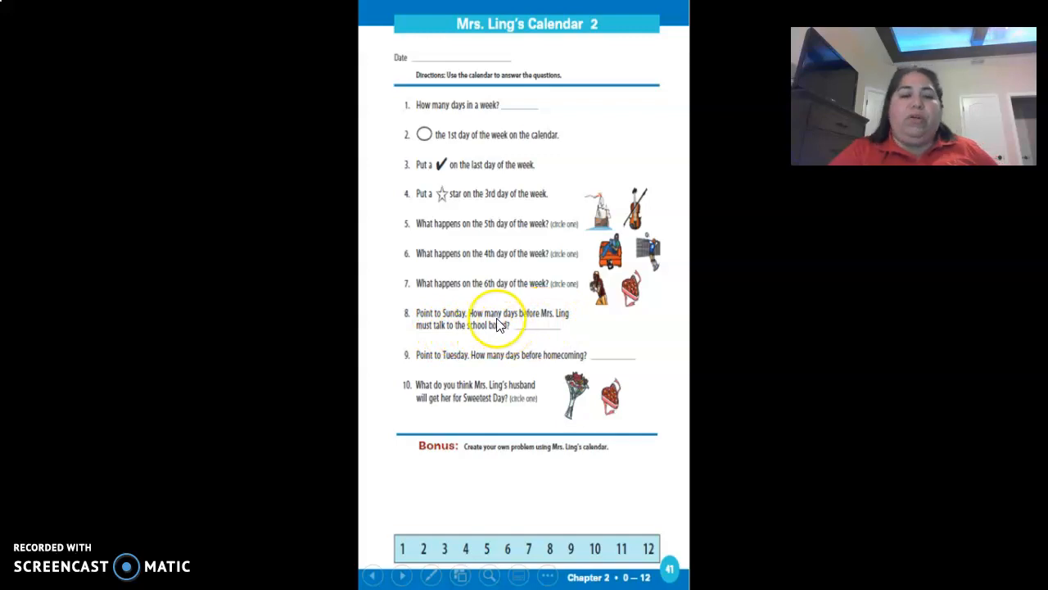
pyautogui.moveTo(406, 295)
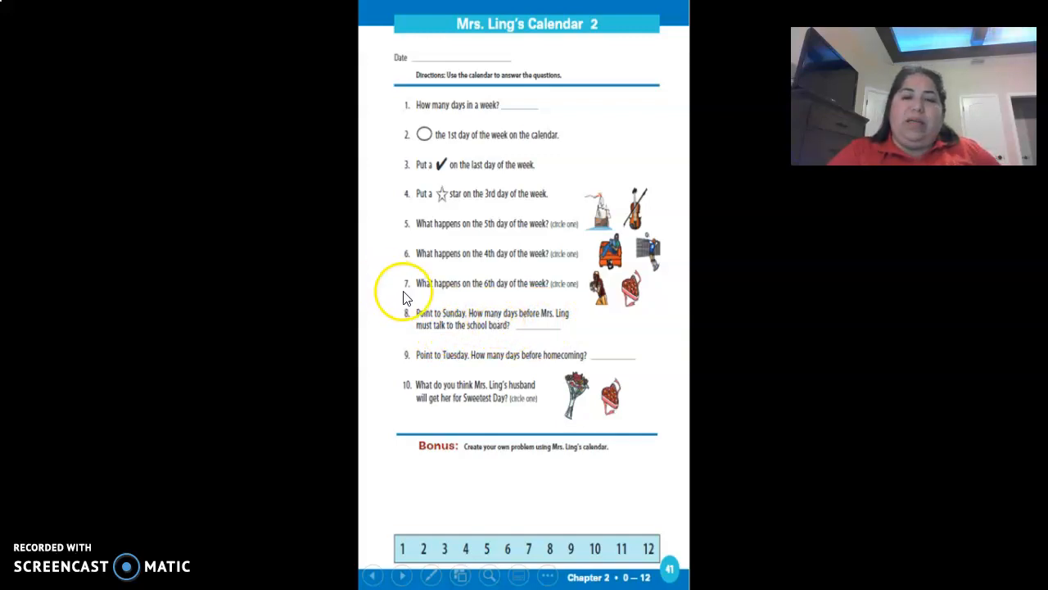
pyautogui.moveTo(557, 253)
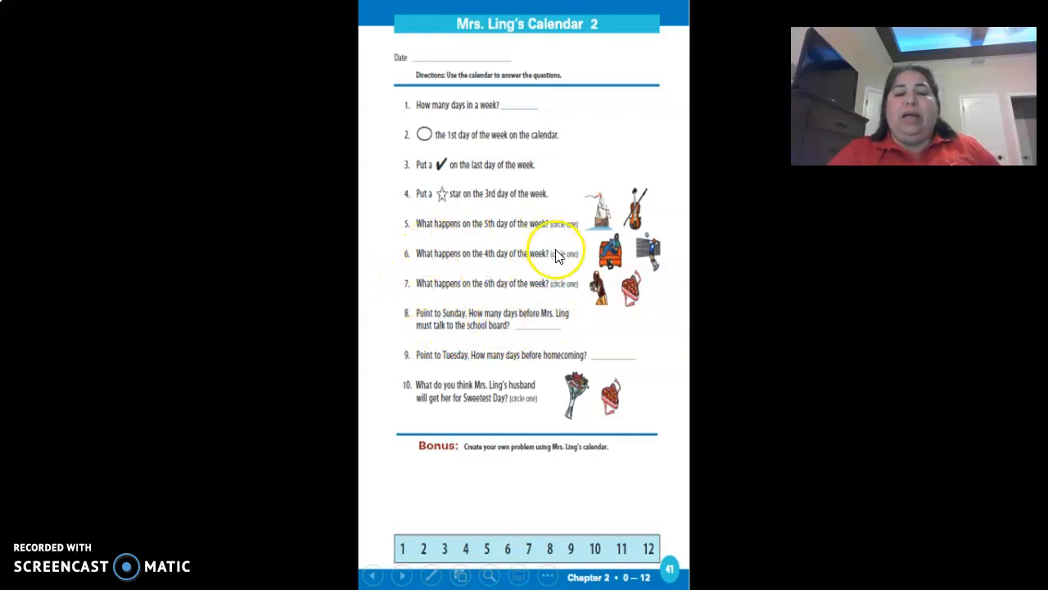
pyautogui.moveTo(479, 354)
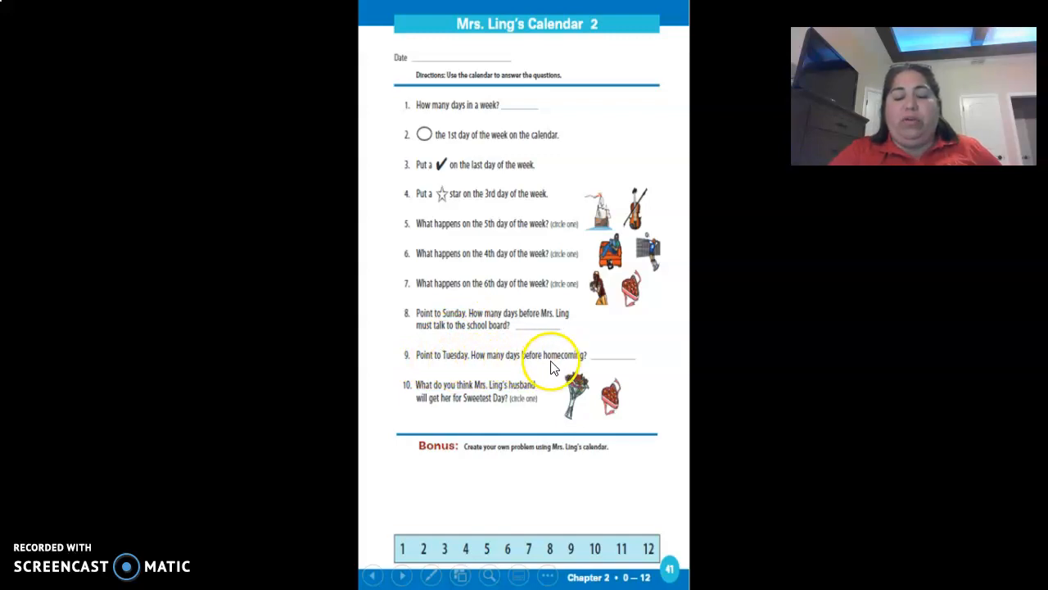
pyautogui.moveTo(462, 309)
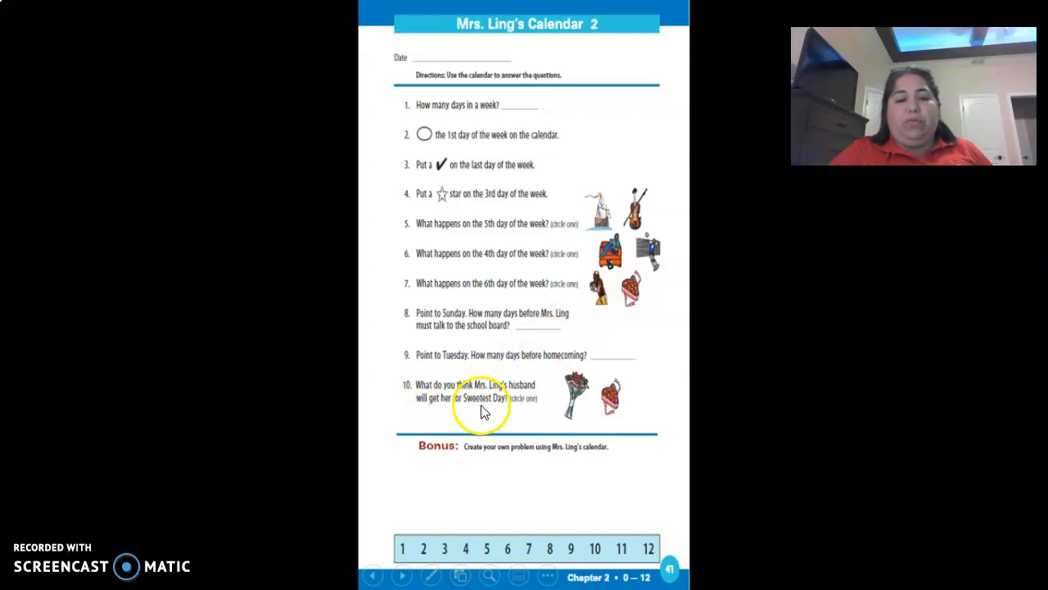
pyautogui.moveTo(524, 205)
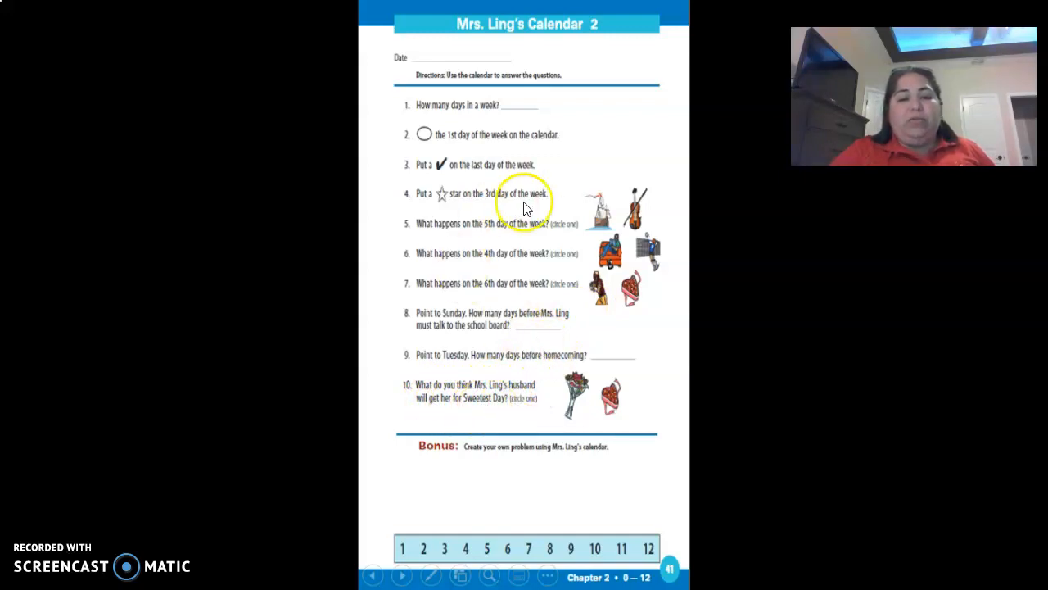
pyautogui.moveTo(642, 413)
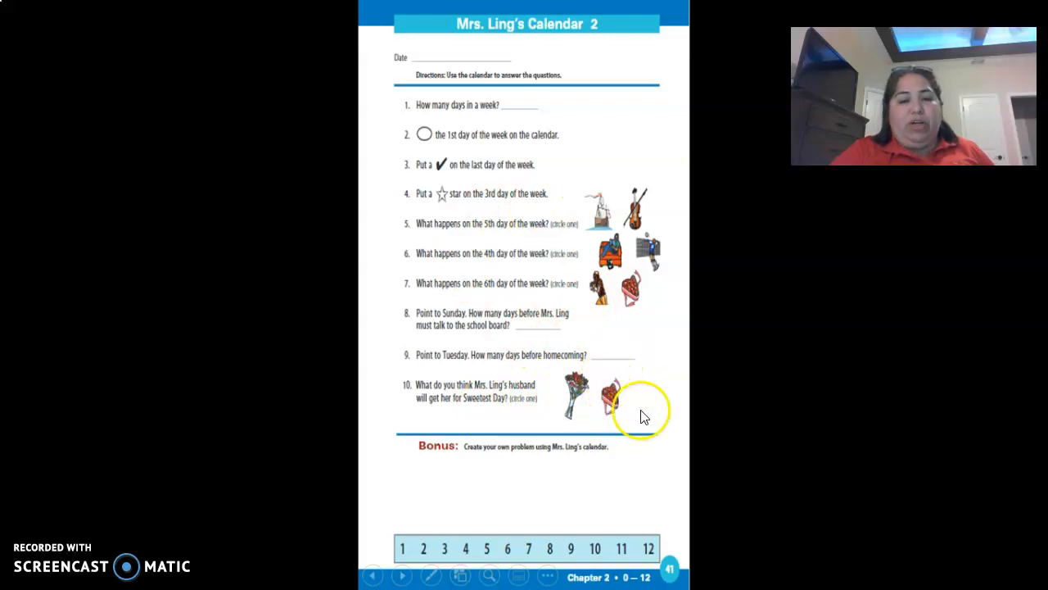